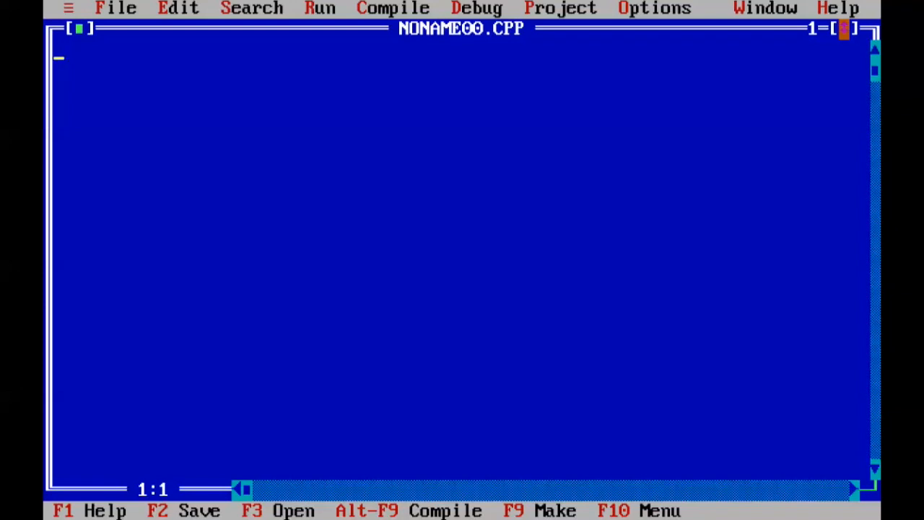
mouse_move(250, 8)
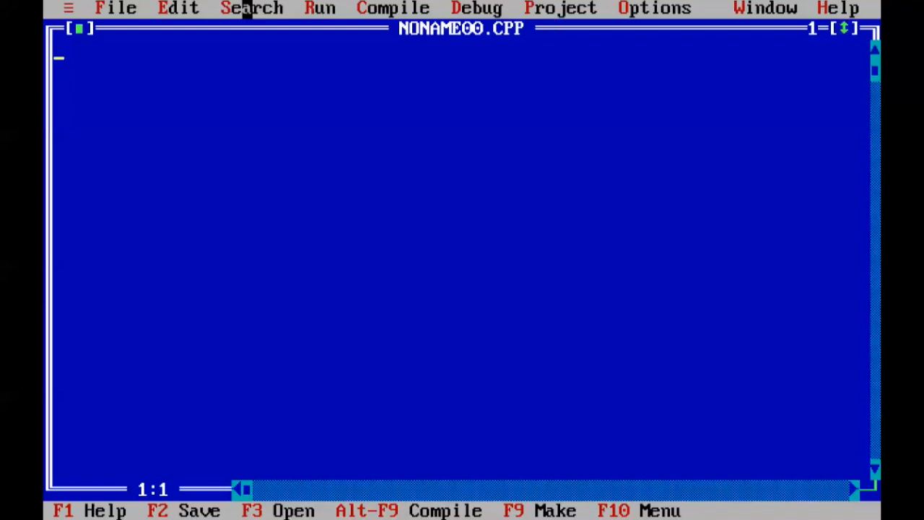
Step: Open CLOCK.C from C:\TC\BIN through the File > Open dialog
left_click(116, 8)
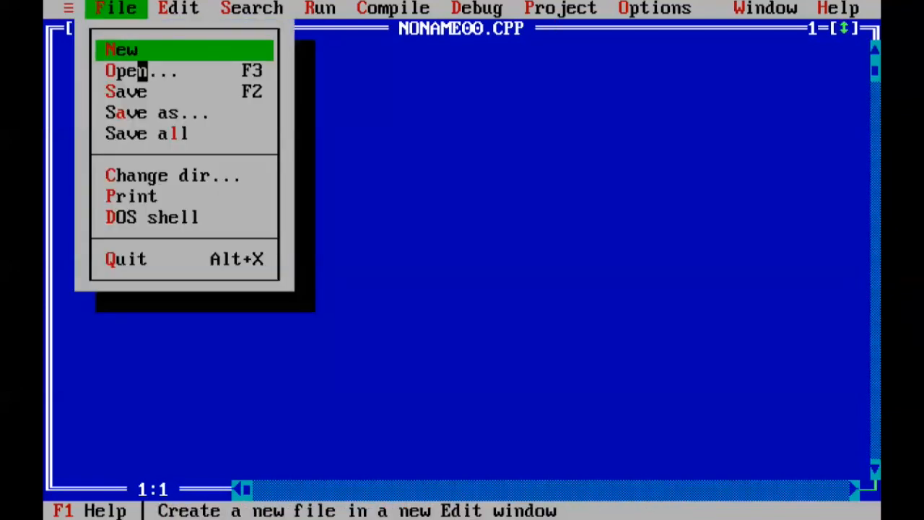
left_click(141, 71)
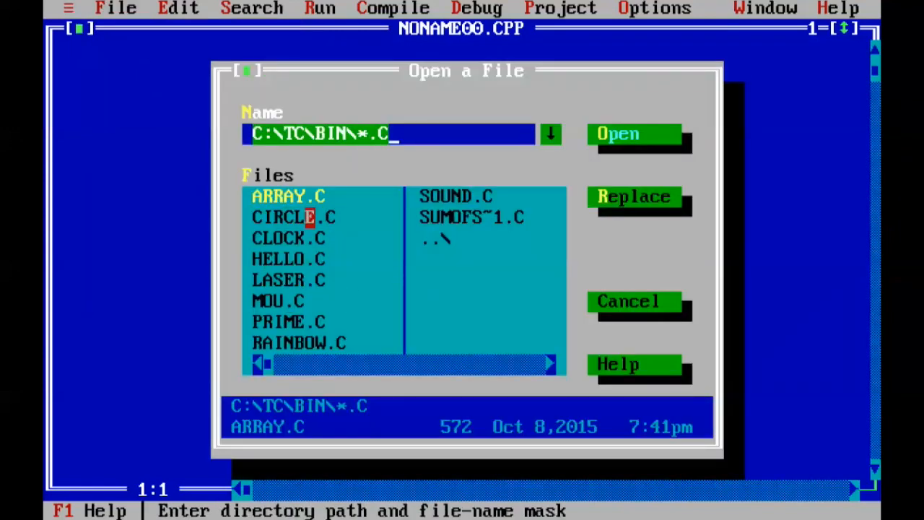
left_click(288, 238)
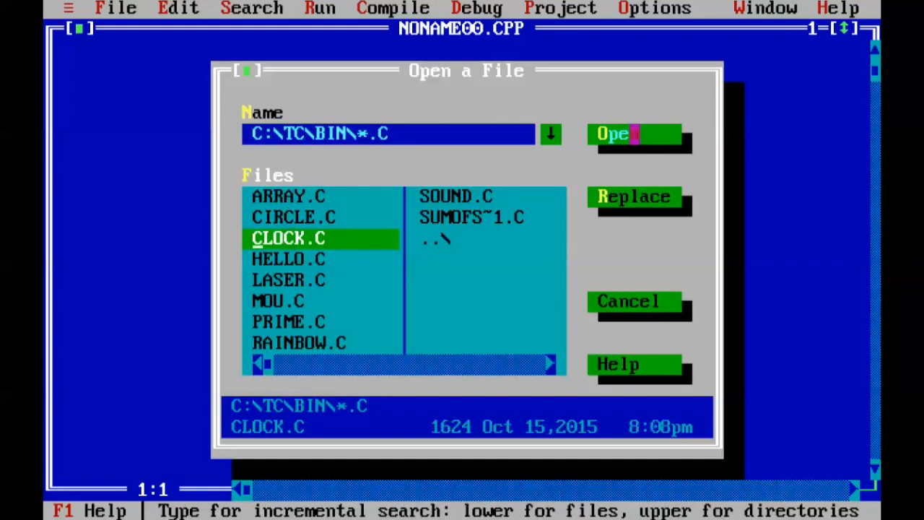
left_click(612, 134)
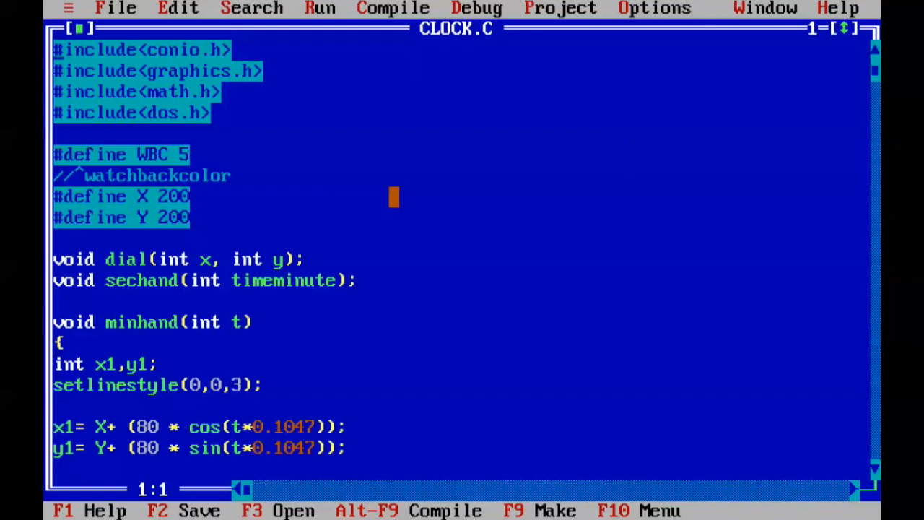
Step: Run the CLOCK.C clock program from the Run menu
left_click(320, 8)
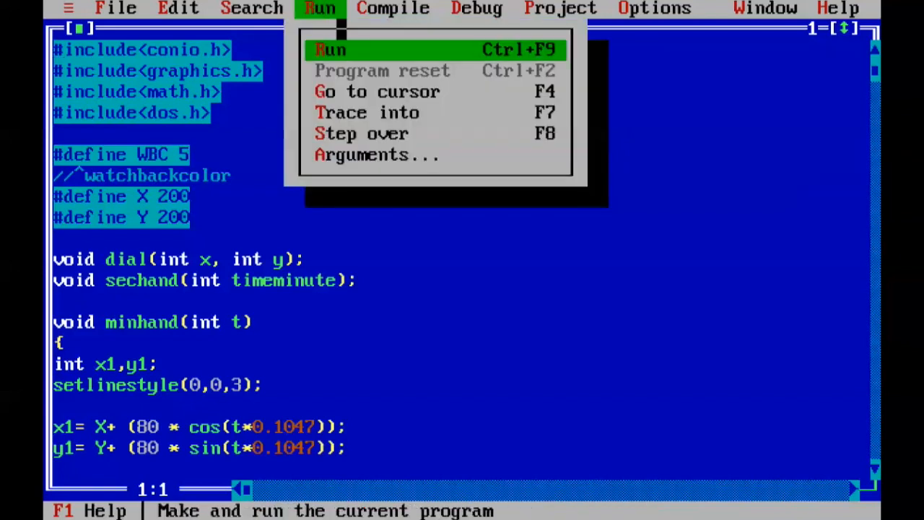
left_click(332, 49)
type("//")
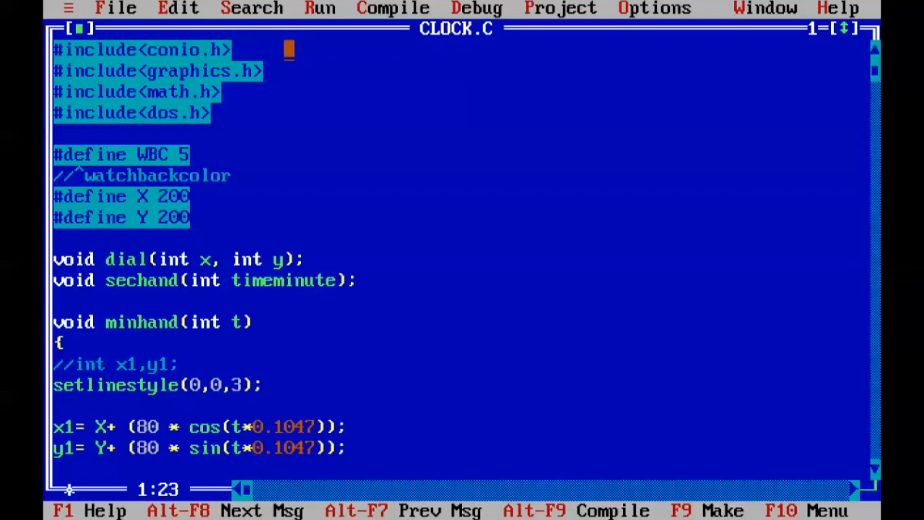
Step: Compile CLOCK.C, seeing 1317 lines with 2 warnings and 2 errors, and dismiss the summary
left_click(393, 8)
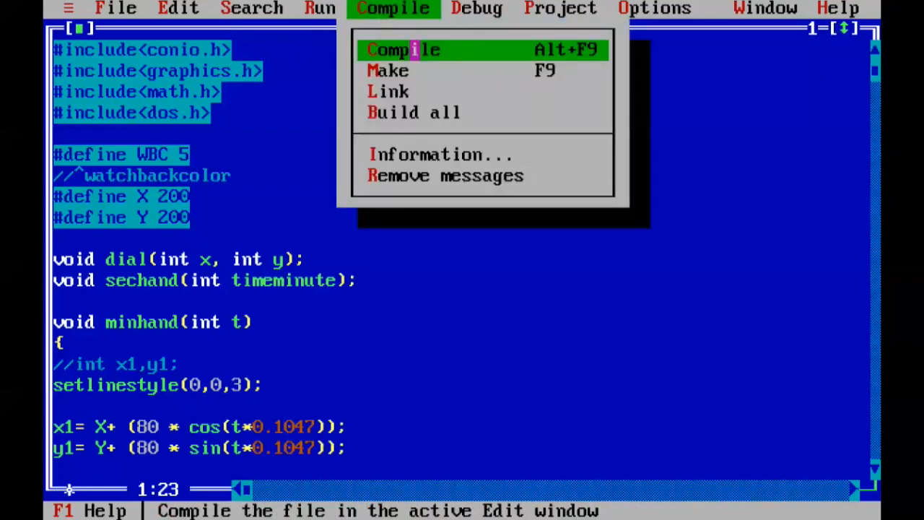
left_click(402, 49)
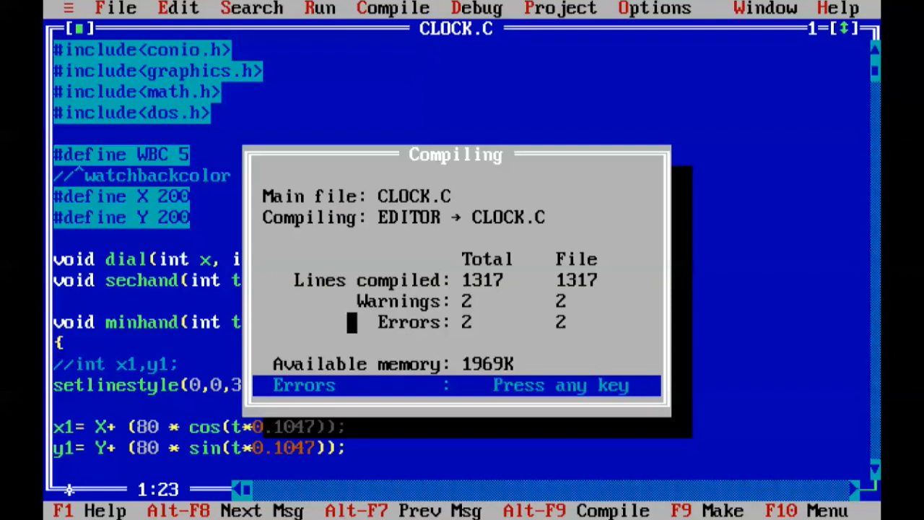
key("enter")
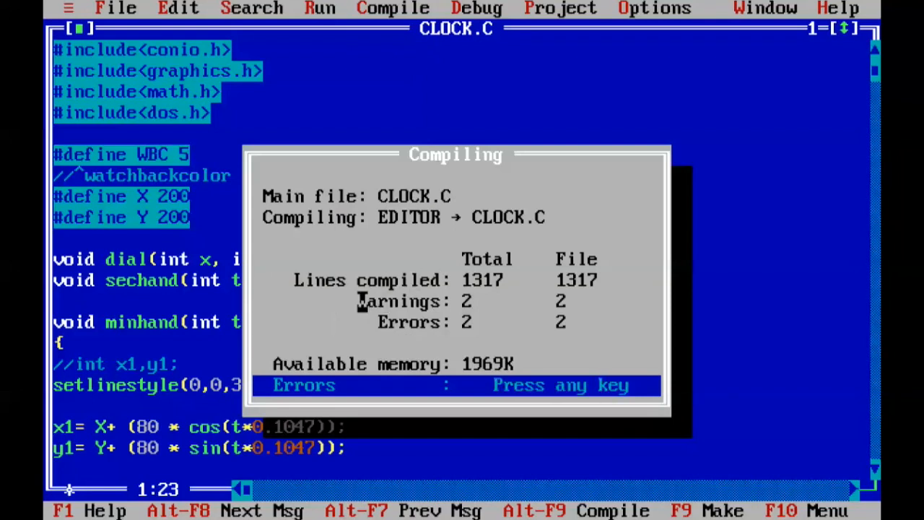
key("enter")
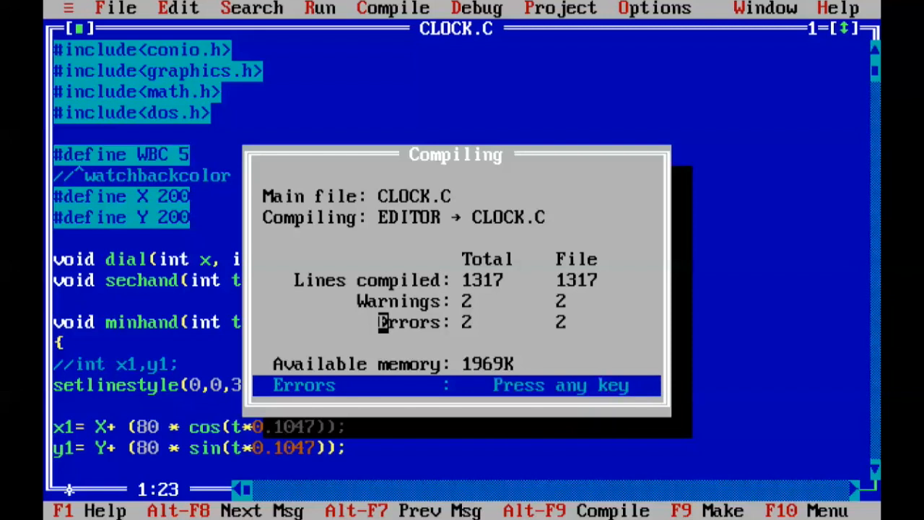
key("enter")
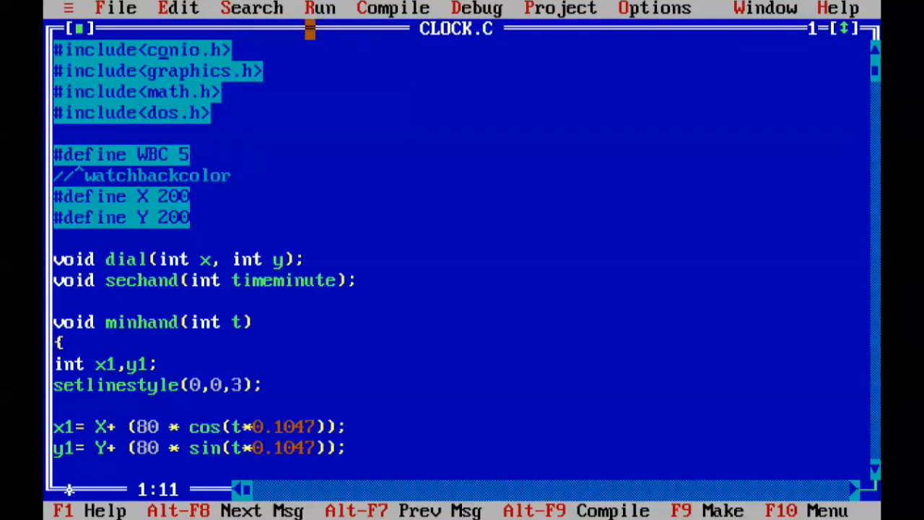
Step: Trace CLOCK.C from main() to the line declaring int test=5, test1=10
left_click(320, 8)
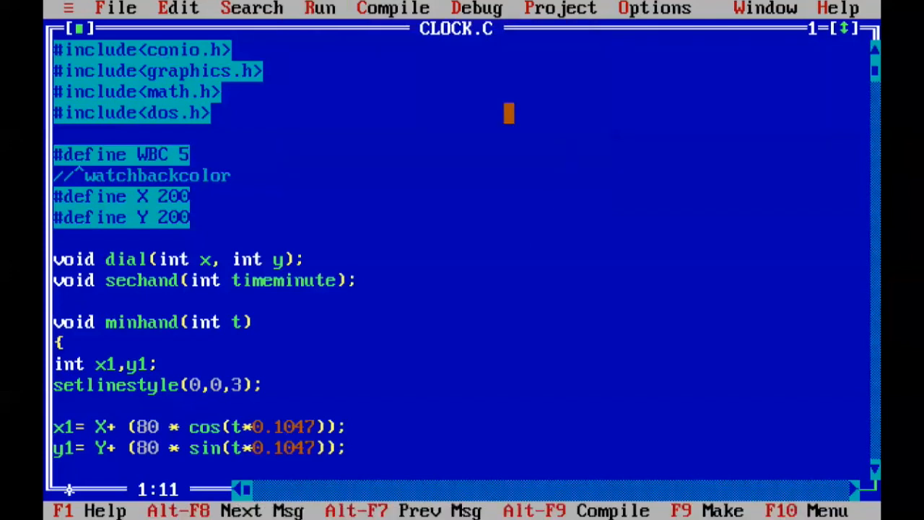
left_click(476, 7)
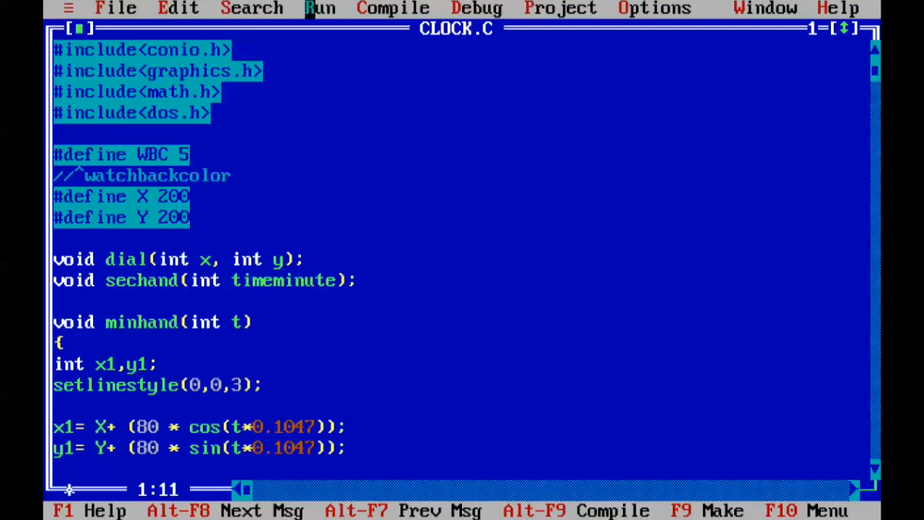
left_click(320, 8)
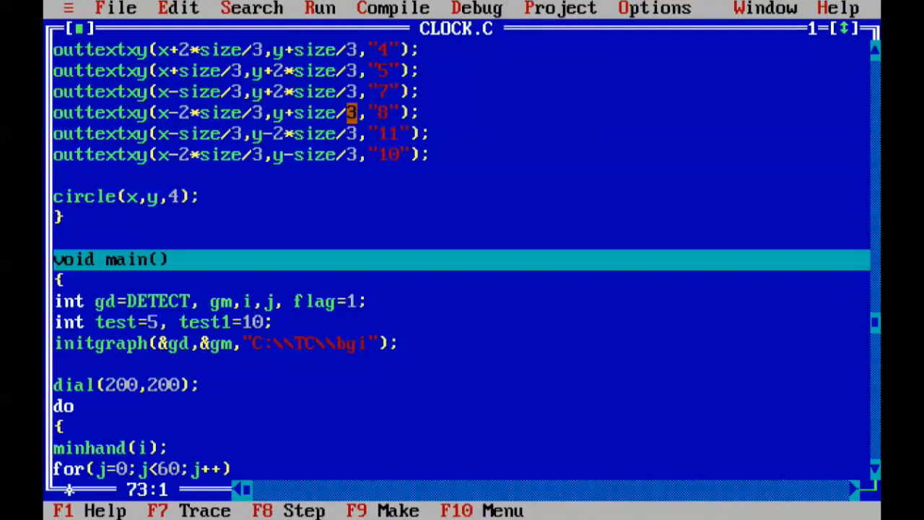
left_click(100, 259)
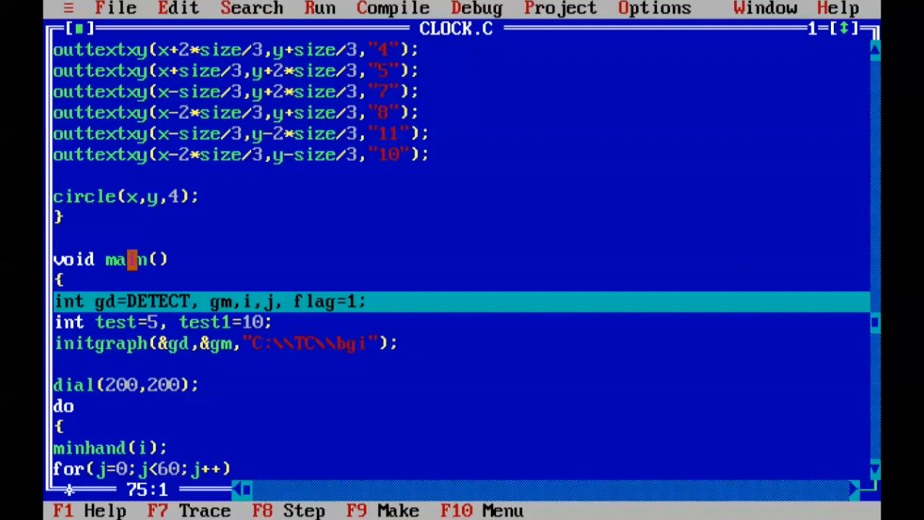
key("Down")
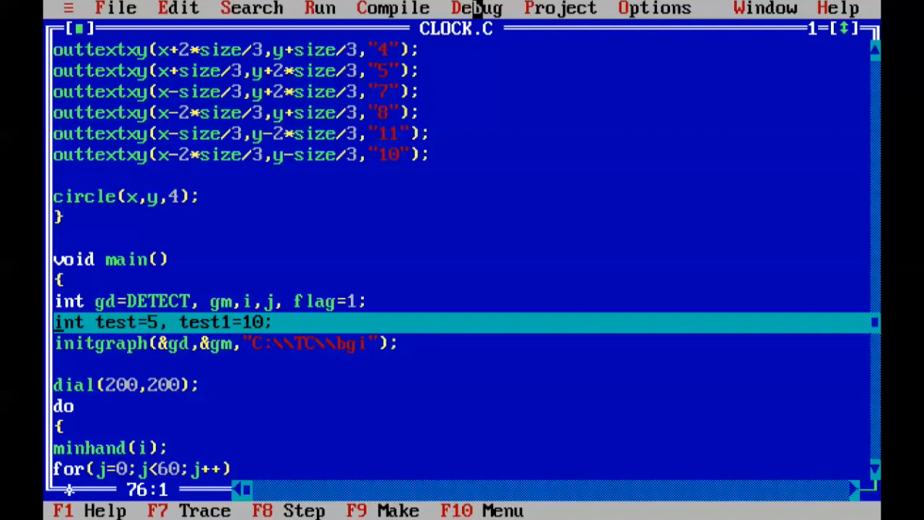
Step: Add a watch on the variable test, showing value 3540 in the Watch window
left_click(477, 8)
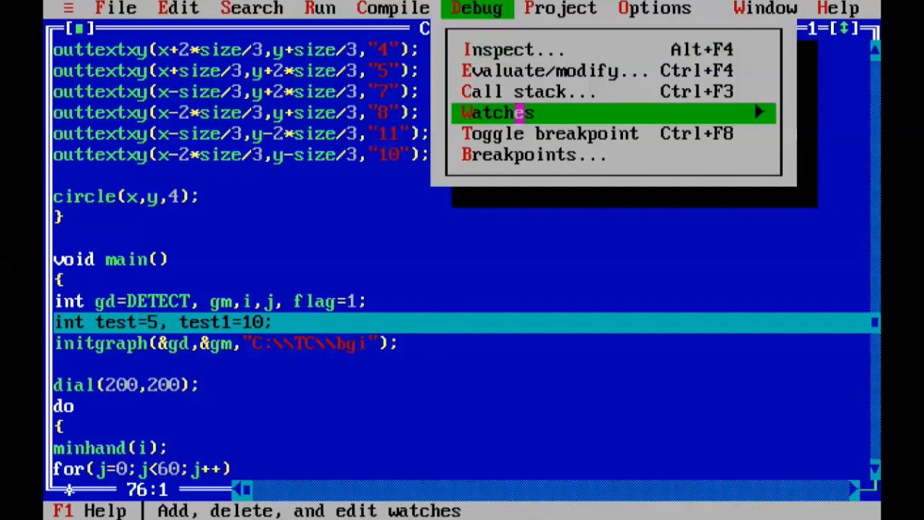
left_click(499, 113)
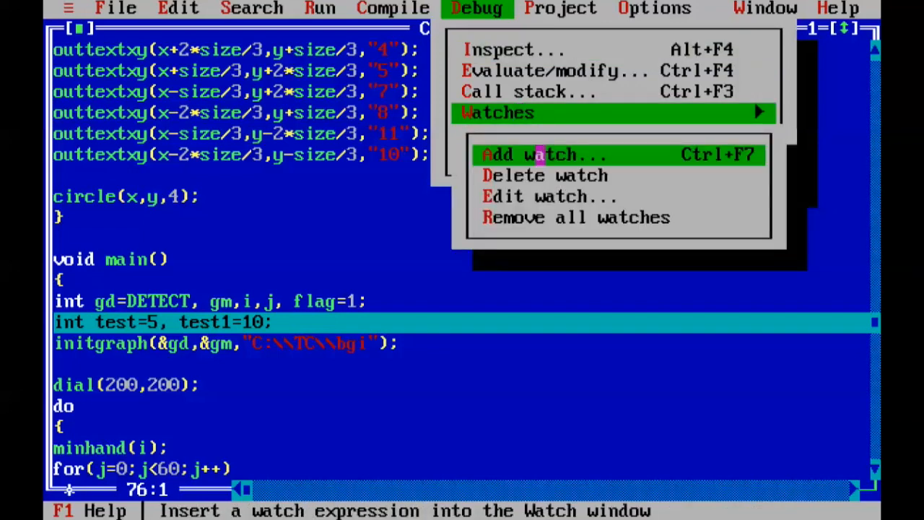
left_click(545, 153)
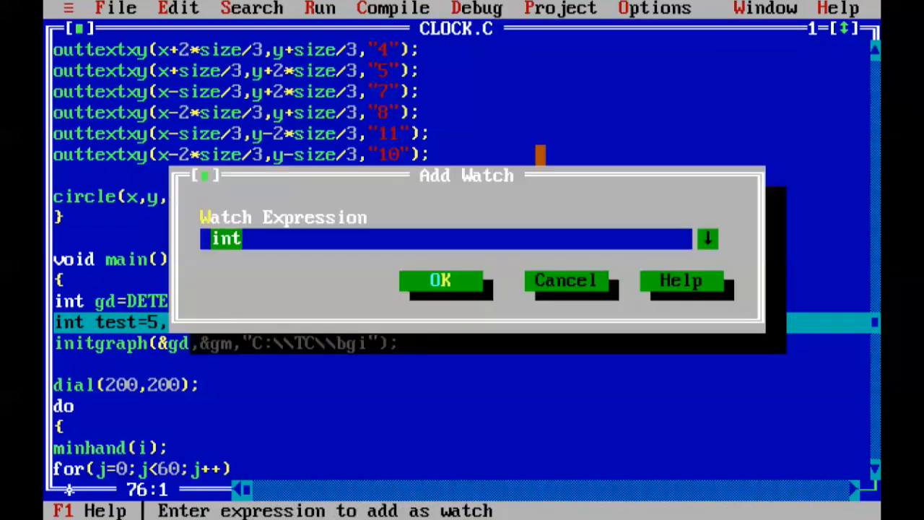
type("test")
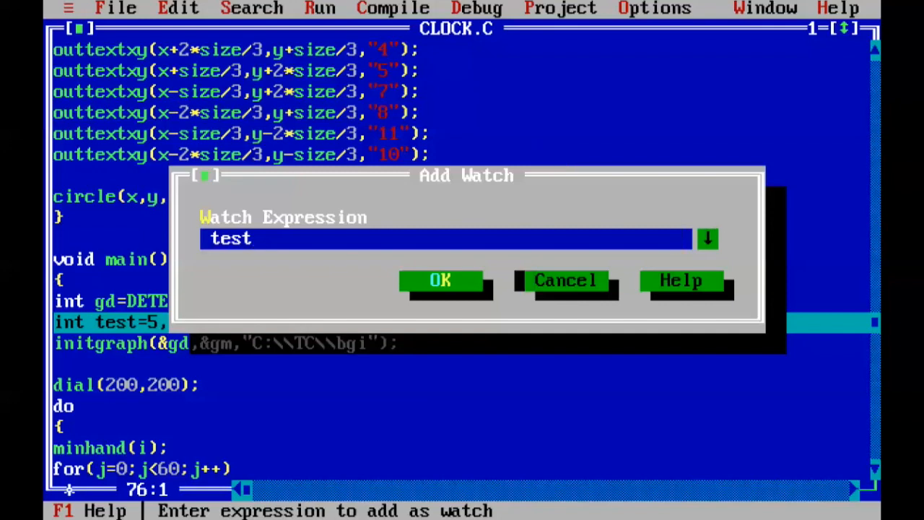
left_click(440, 280)
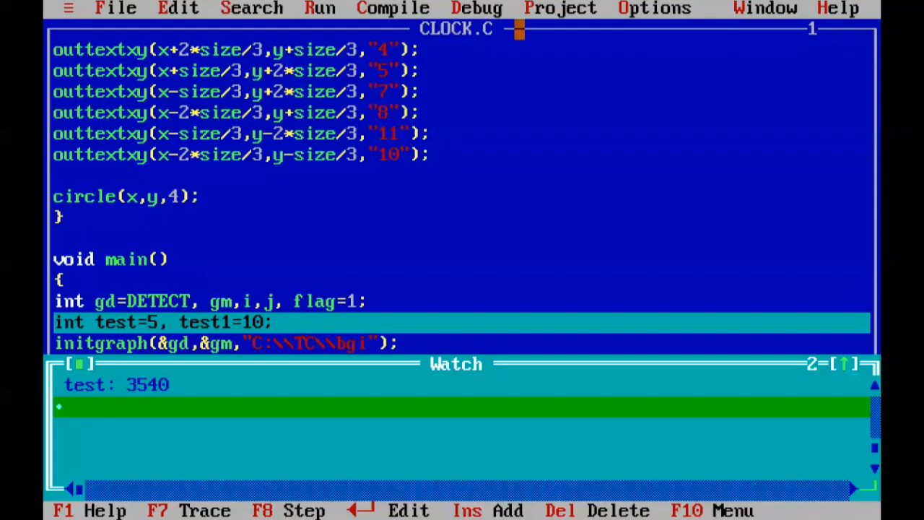
Step: Add a second watch on test1, showing 12802 beneath test
left_click(478, 8)
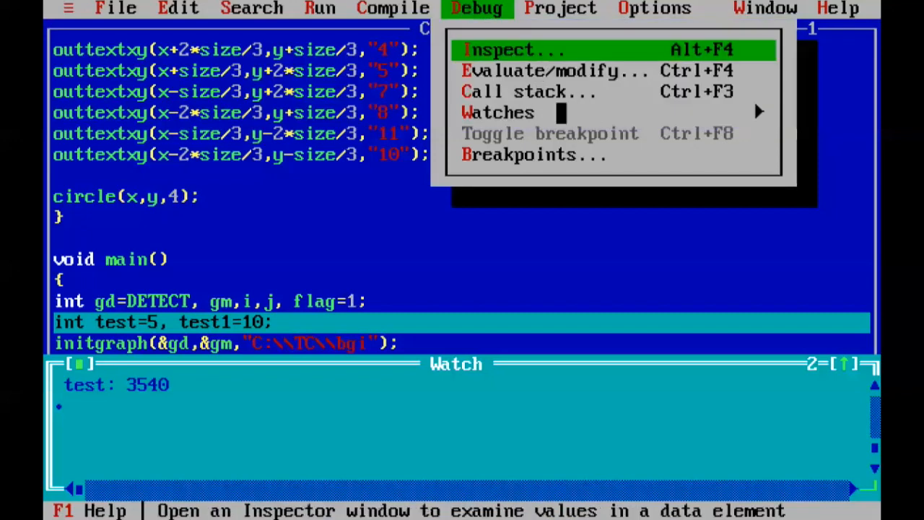
left_click(497, 113)
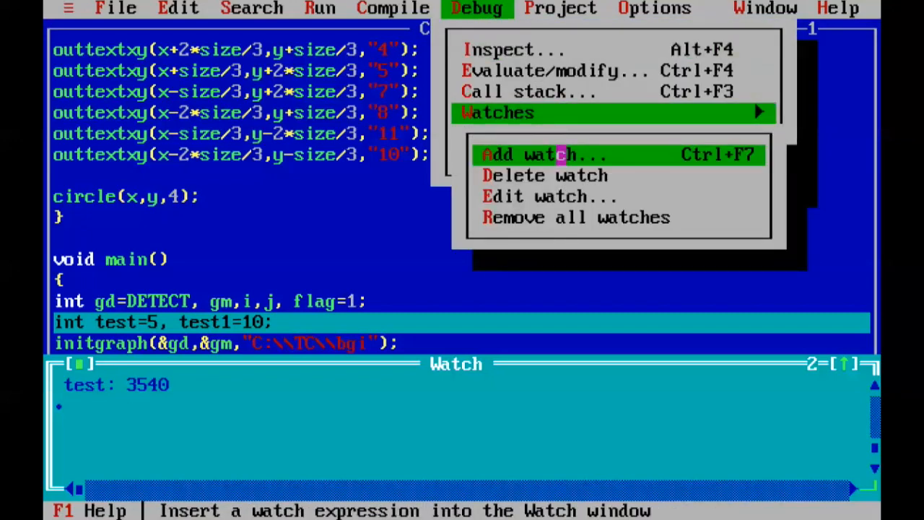
left_click(543, 154)
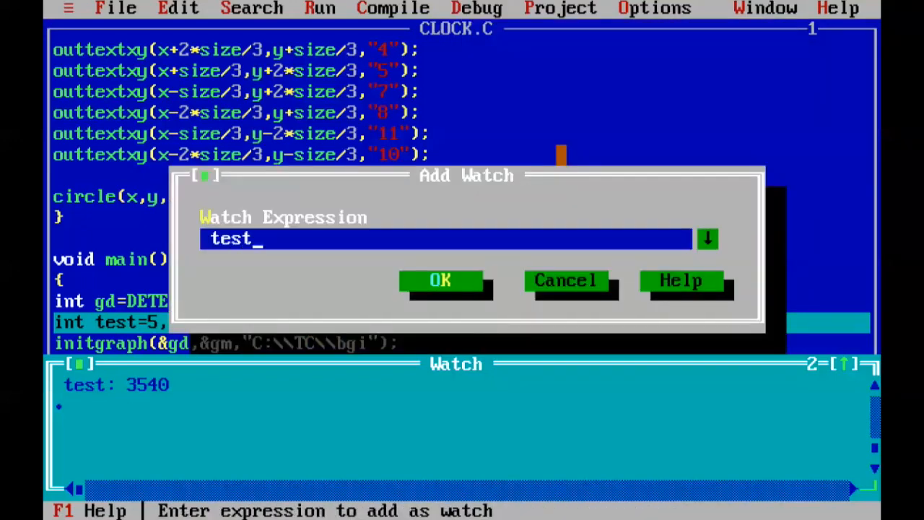
type("1")
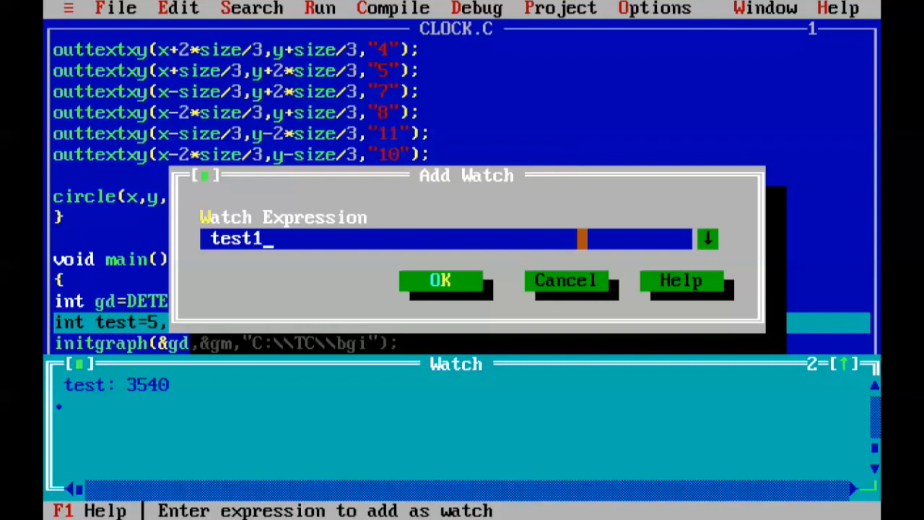
left_click(439, 280)
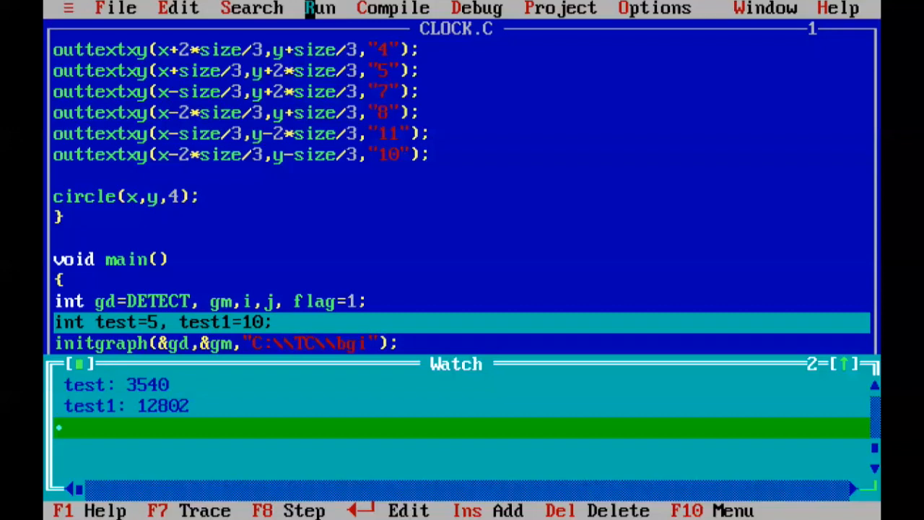
left_click(320, 7)
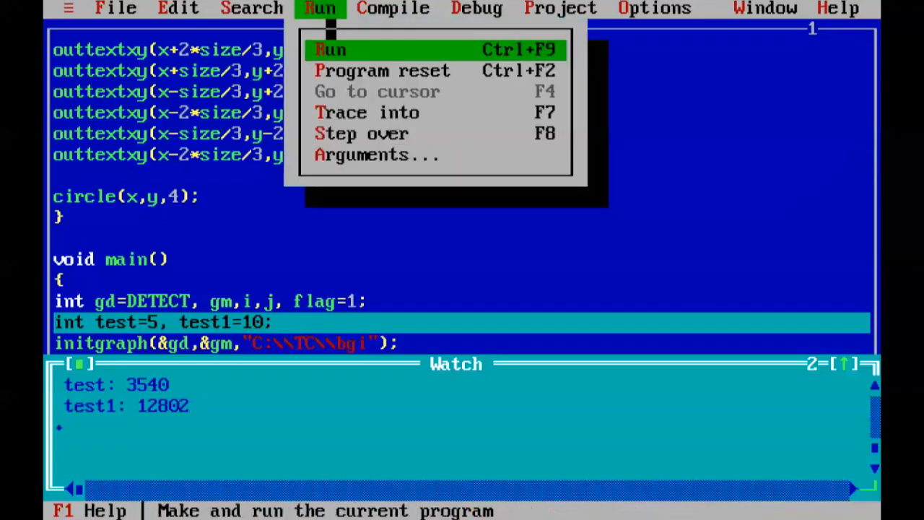
mouse_move(393, 113)
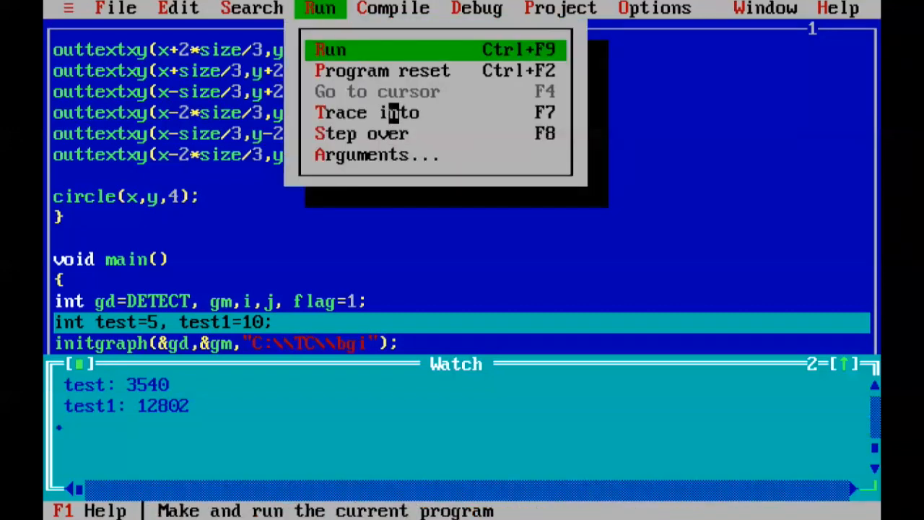